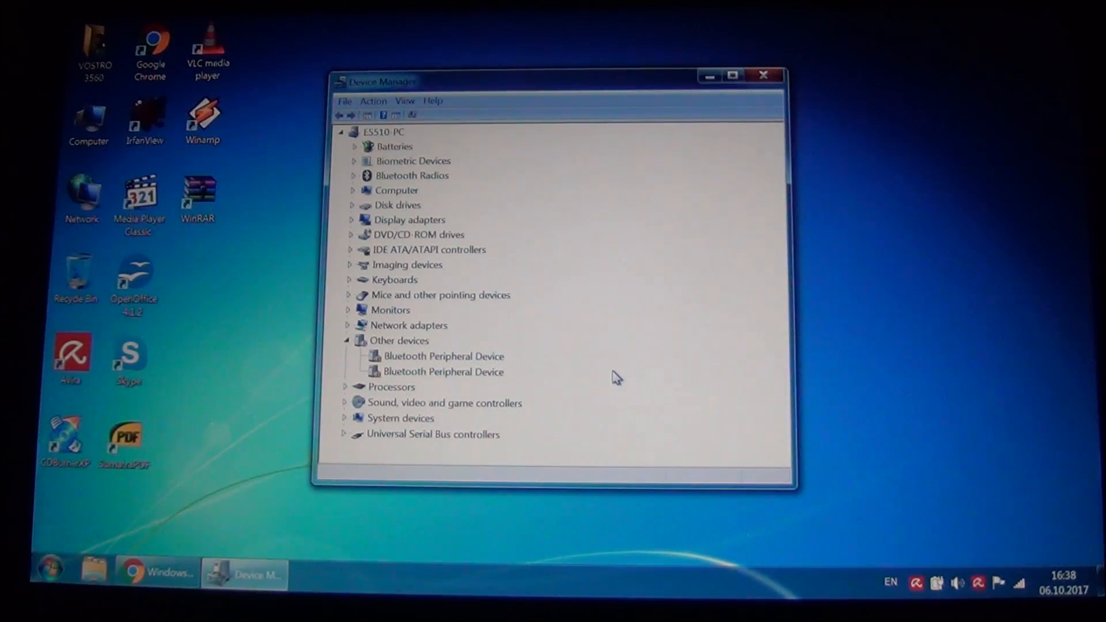
{"action": "mouse_move", "coordinate": [501, 353]}
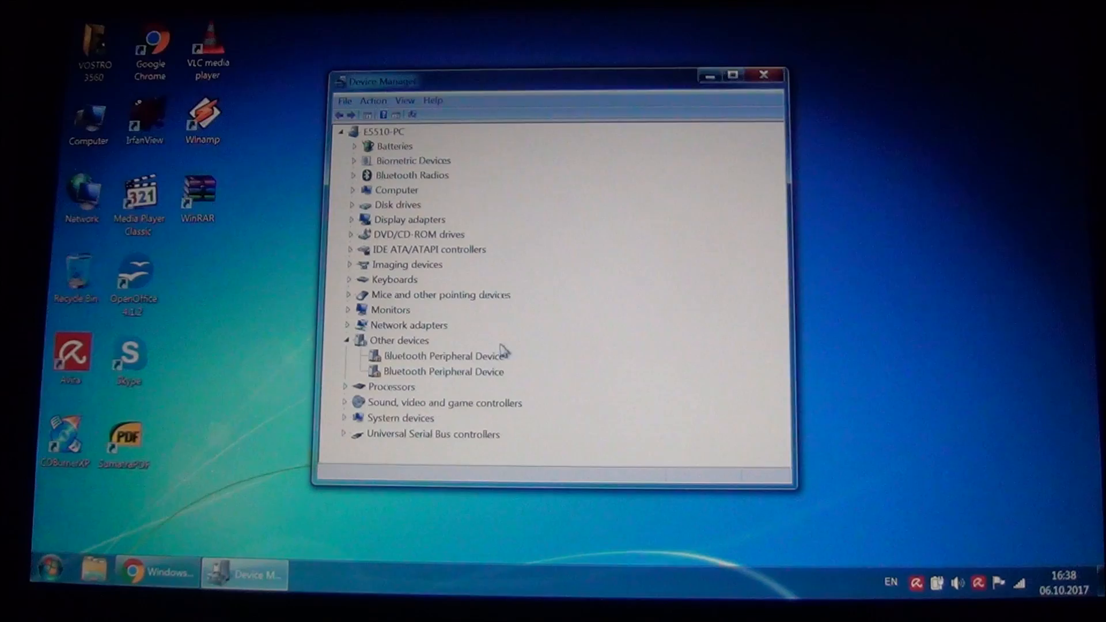
Select the first unknown Bluetooth Peripheral Device under Other devices
{"action": "left_click", "coordinate": [444, 356]}
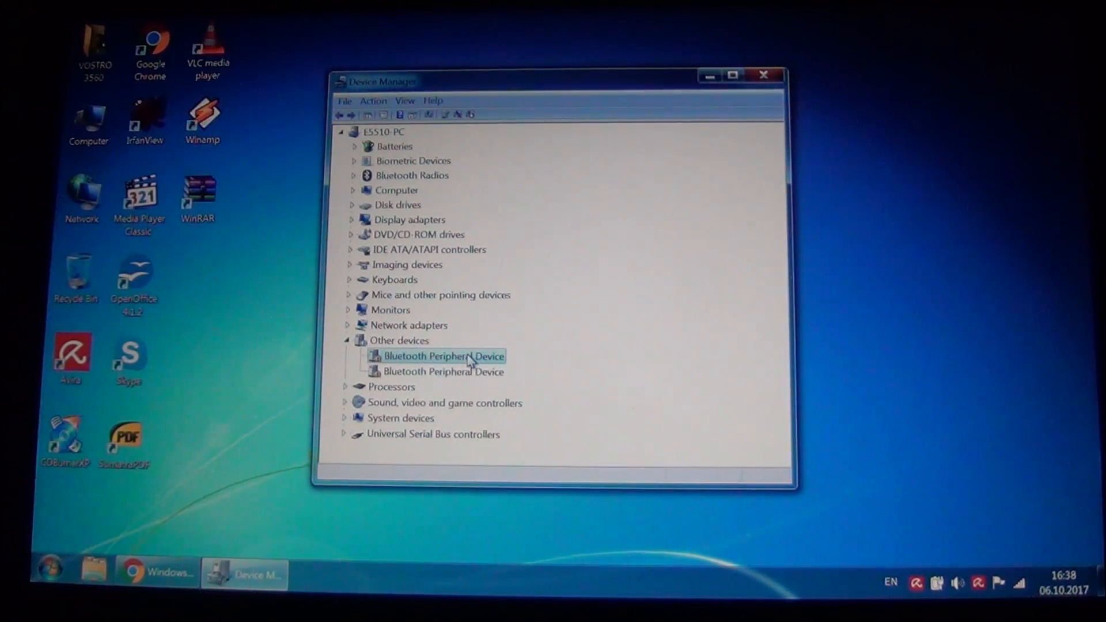
{"action": "mouse_move", "coordinate": [618, 344]}
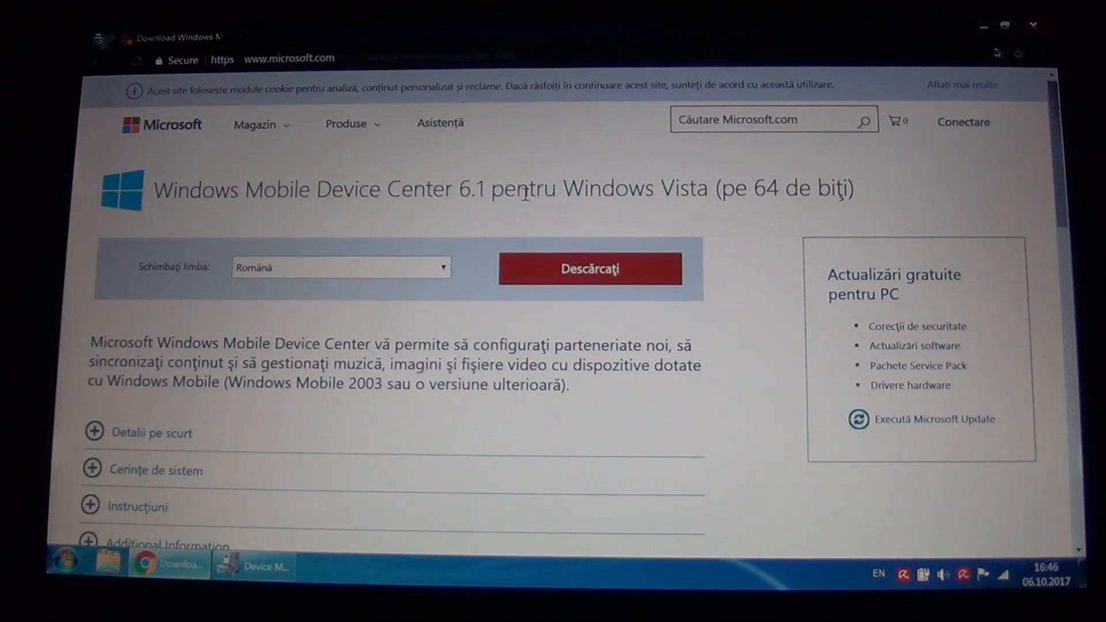
Switch the Windows Mobile Device Center 6.1 download page language to English
{"action": "left_click", "coordinate": [341, 267]}
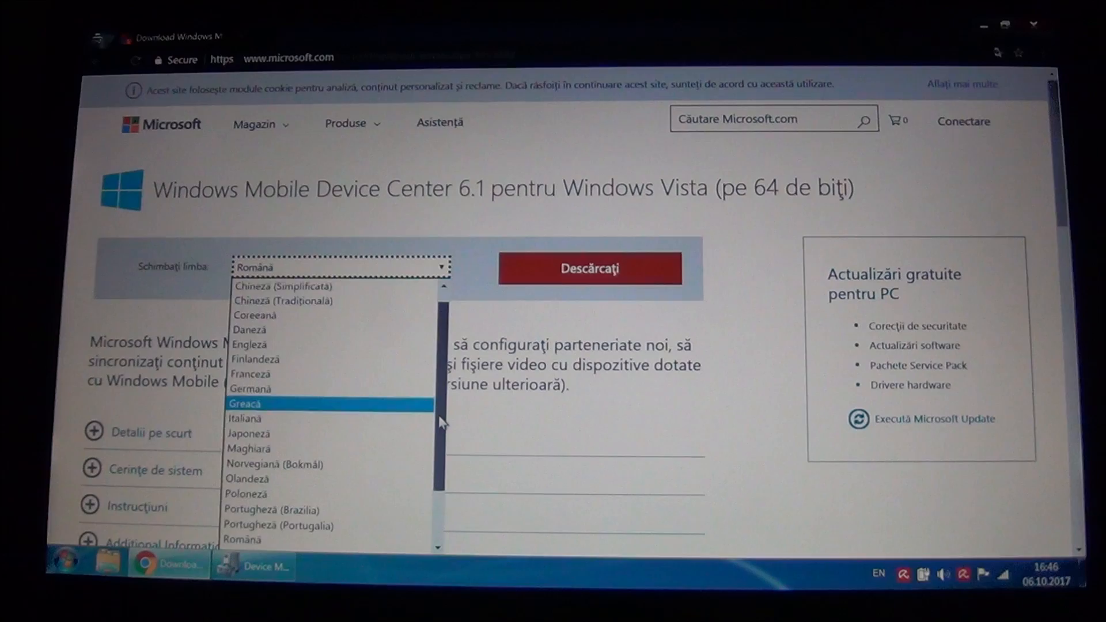
{"action": "scroll", "scroll_direction": "down", "scroll_amount": 3}
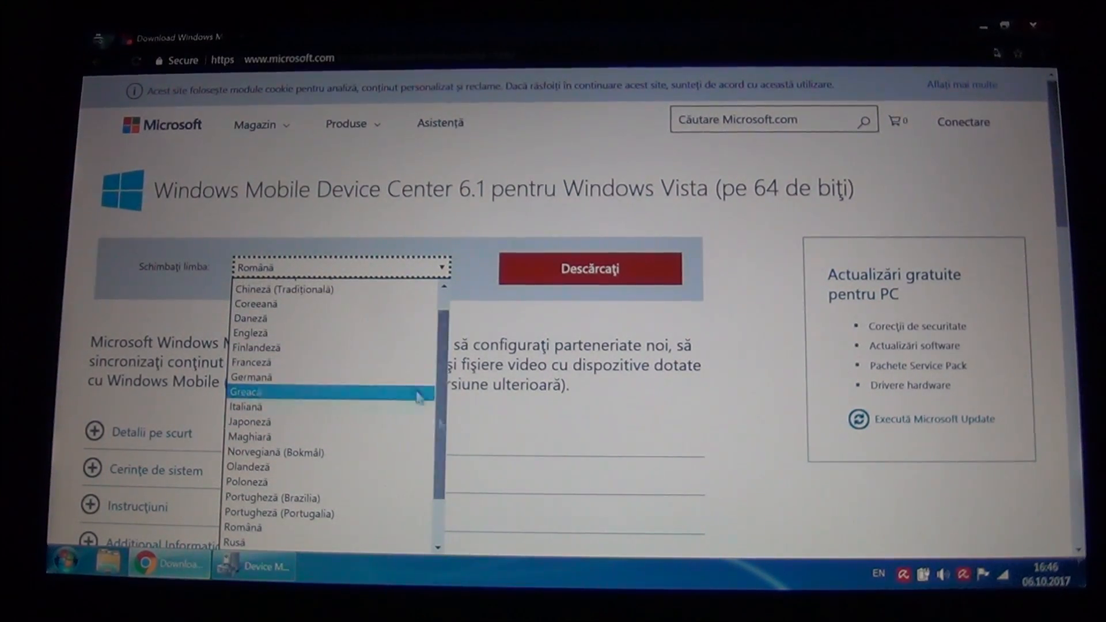
{"action": "left_click", "coordinate": [250, 332]}
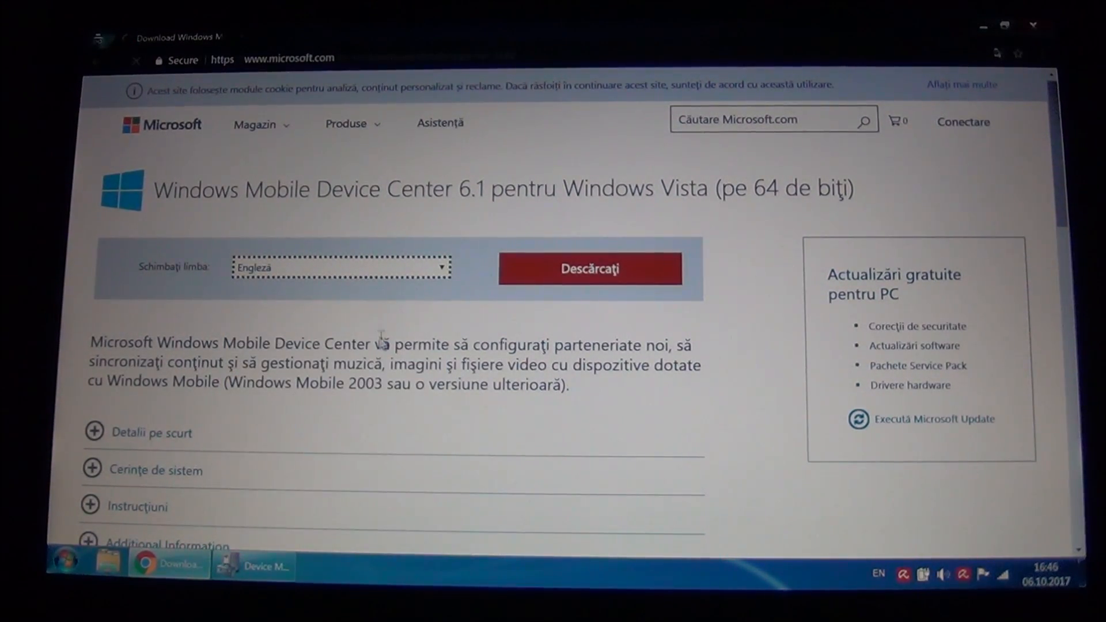
{"action": "left_click", "coordinate": [588, 268]}
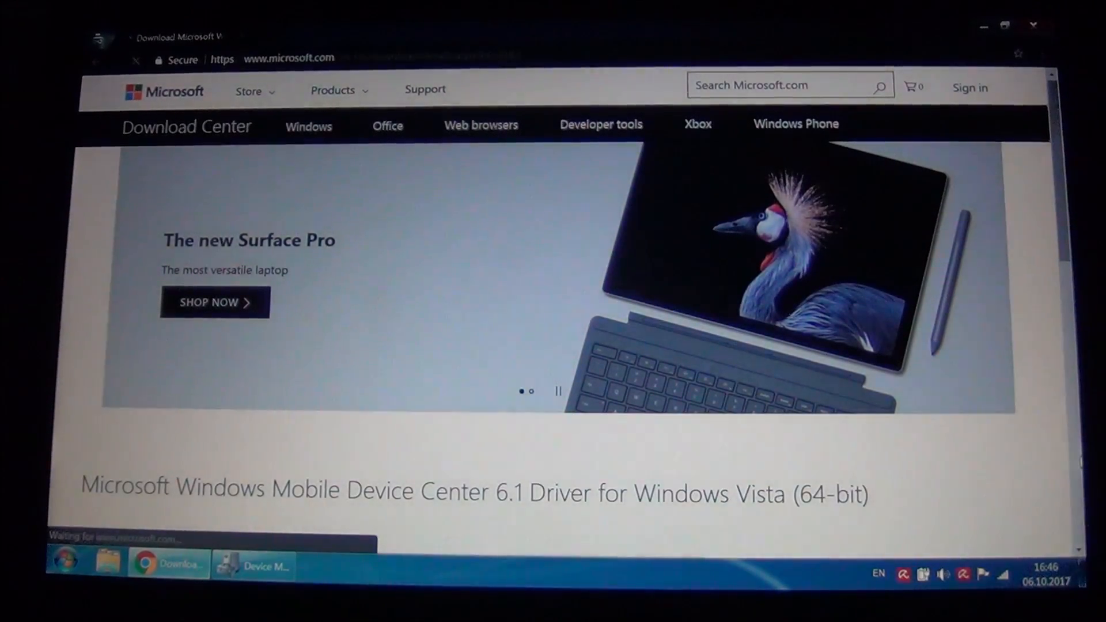
Download the drvupdate-amd64 driver and show it in the Downloads folder
{"action": "scroll", "scroll_direction": "down", "scroll_amount": 3}
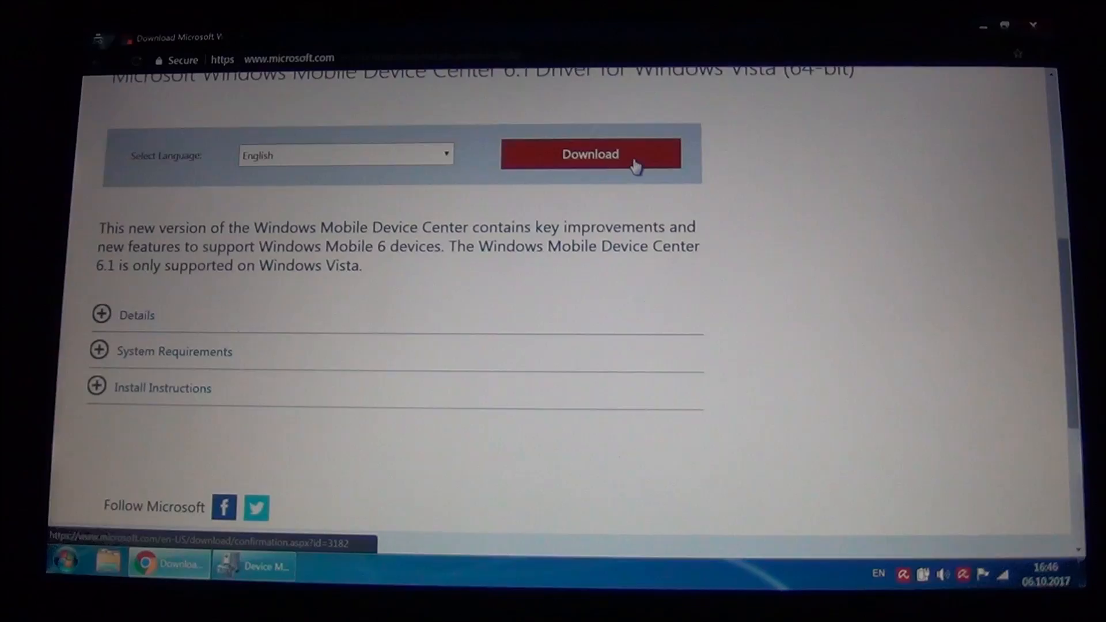
{"action": "left_click", "coordinate": [590, 153]}
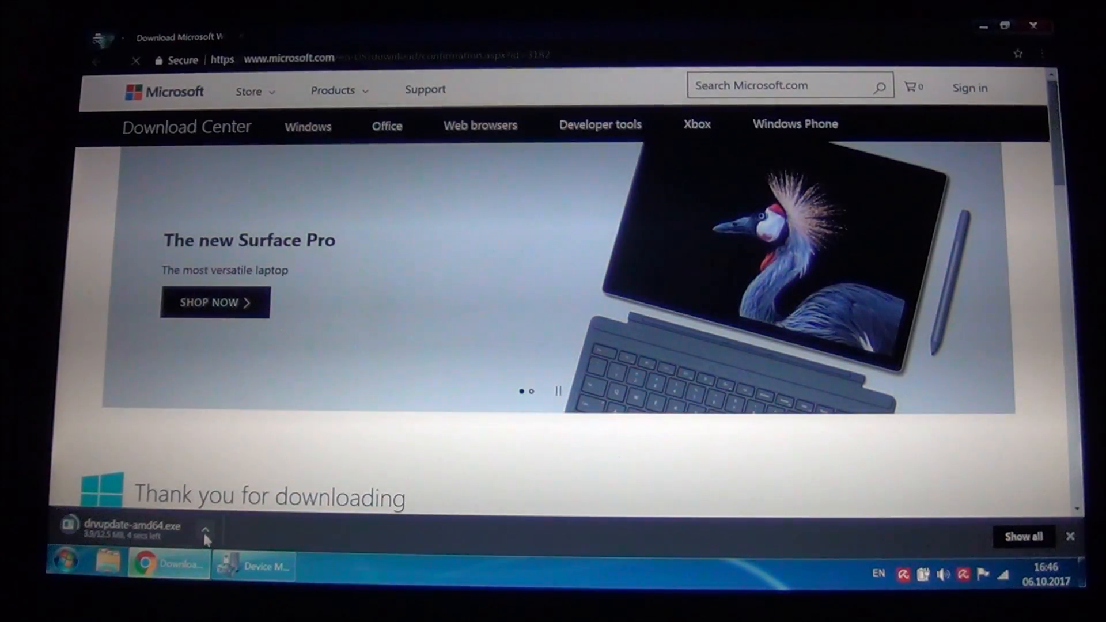
{"action": "left_click", "coordinate": [205, 530]}
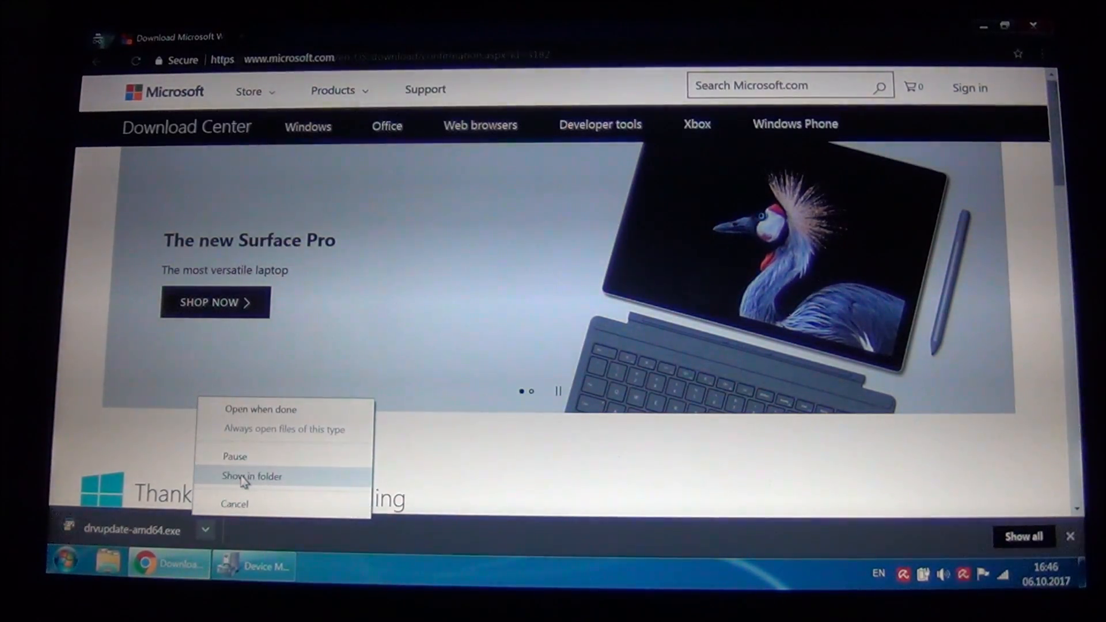
{"action": "left_click", "coordinate": [251, 476]}
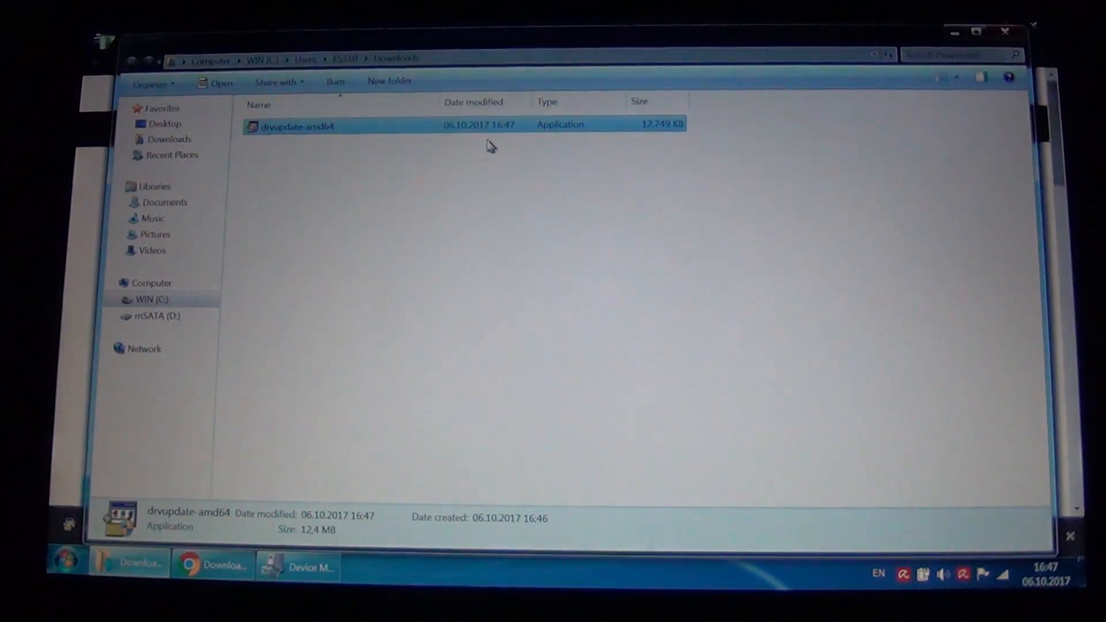
{"action": "mouse_move", "coordinate": [494, 422]}
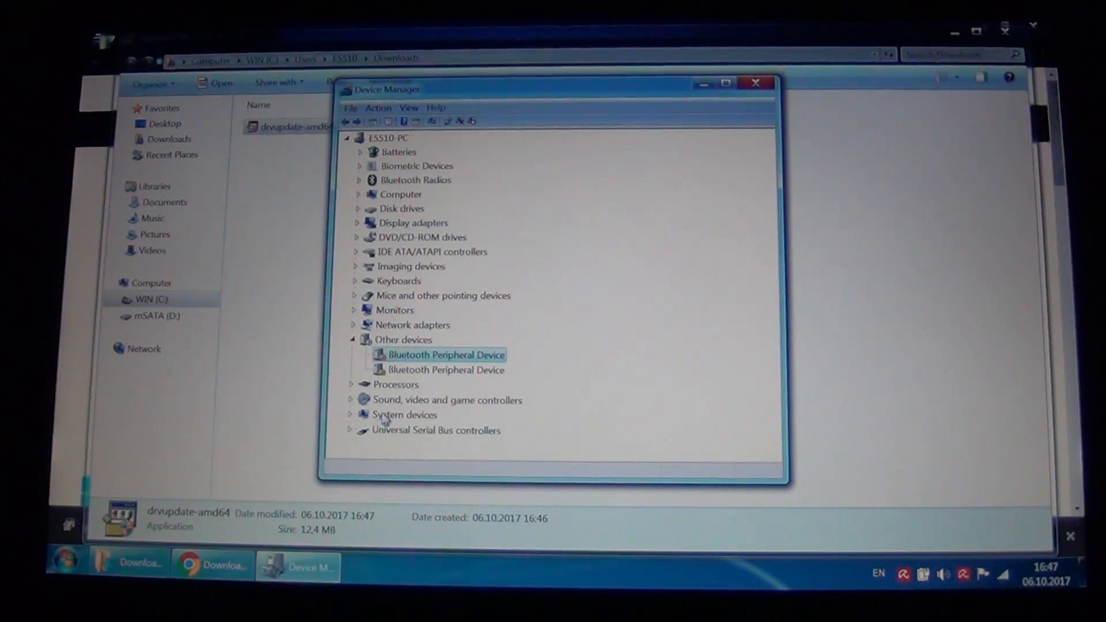
Start a manual driver update for the first Bluetooth Peripheral Device, browsing the computer
{"action": "right_click", "coordinate": [445, 354]}
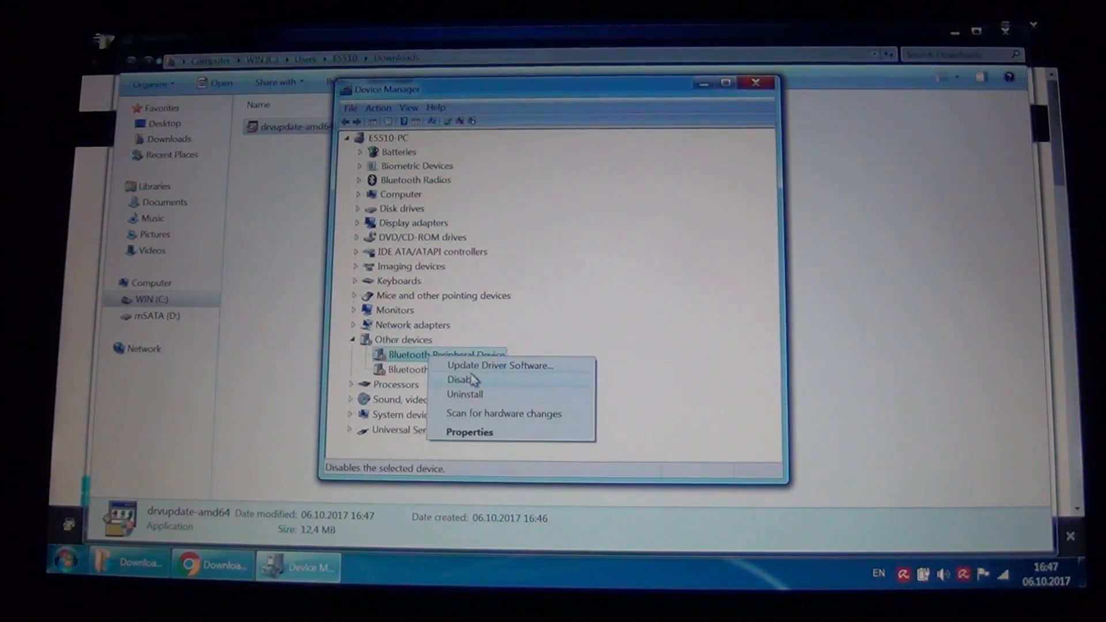
{"action": "left_click", "coordinate": [499, 365]}
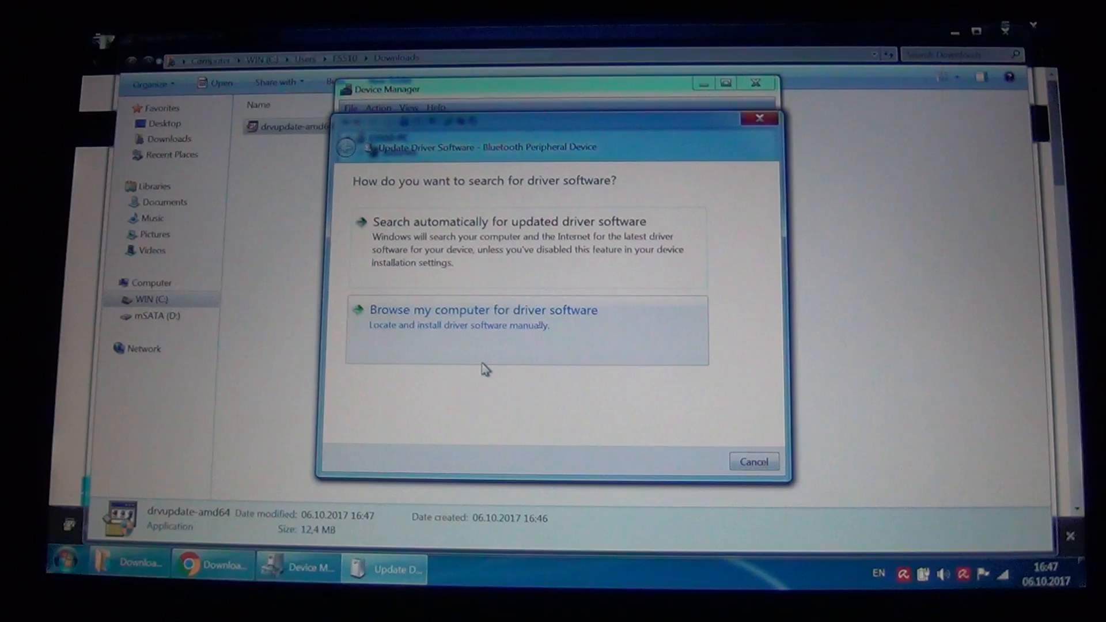
{"action": "left_click", "coordinate": [482, 310]}
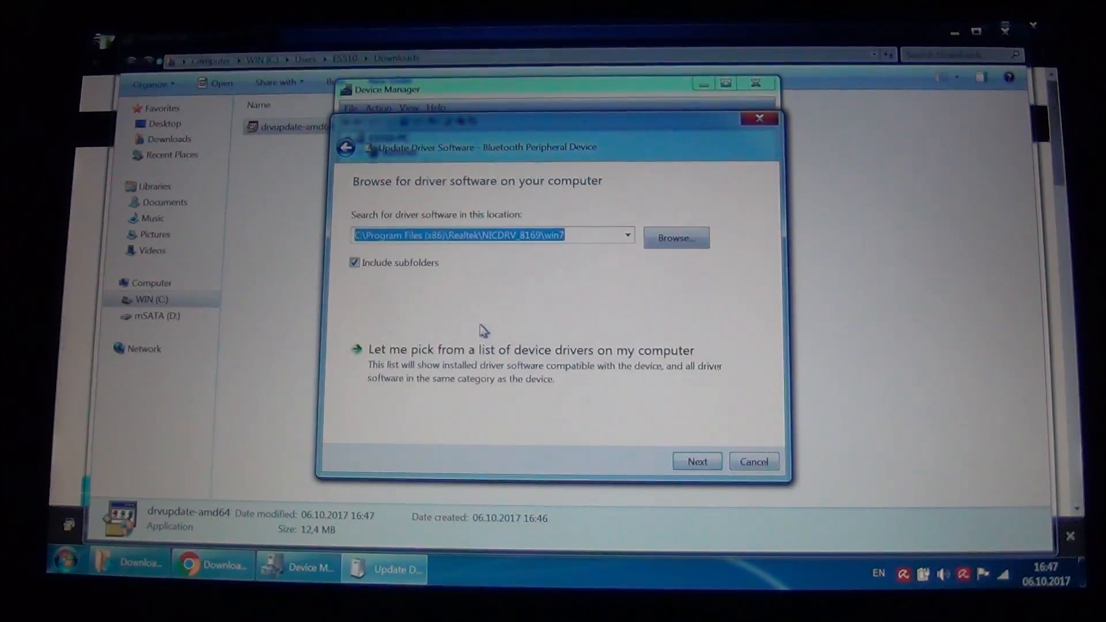
{"action": "mouse_move", "coordinate": [451, 373]}
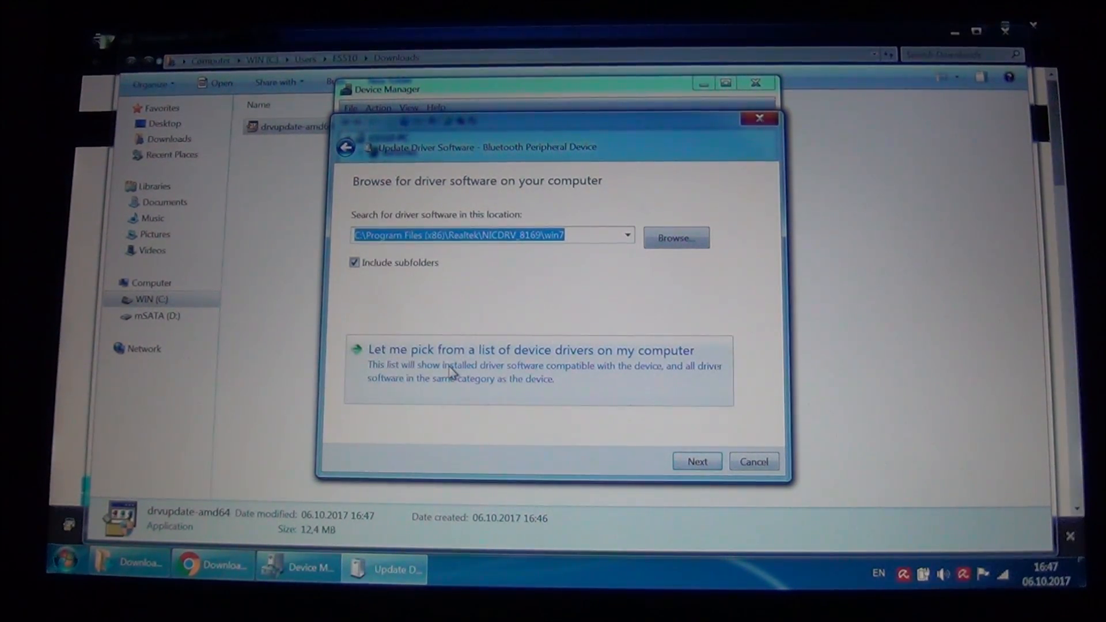
Pick from installed drivers and choose Bluetooth Radios as the device type
{"action": "left_click", "coordinate": [530, 351]}
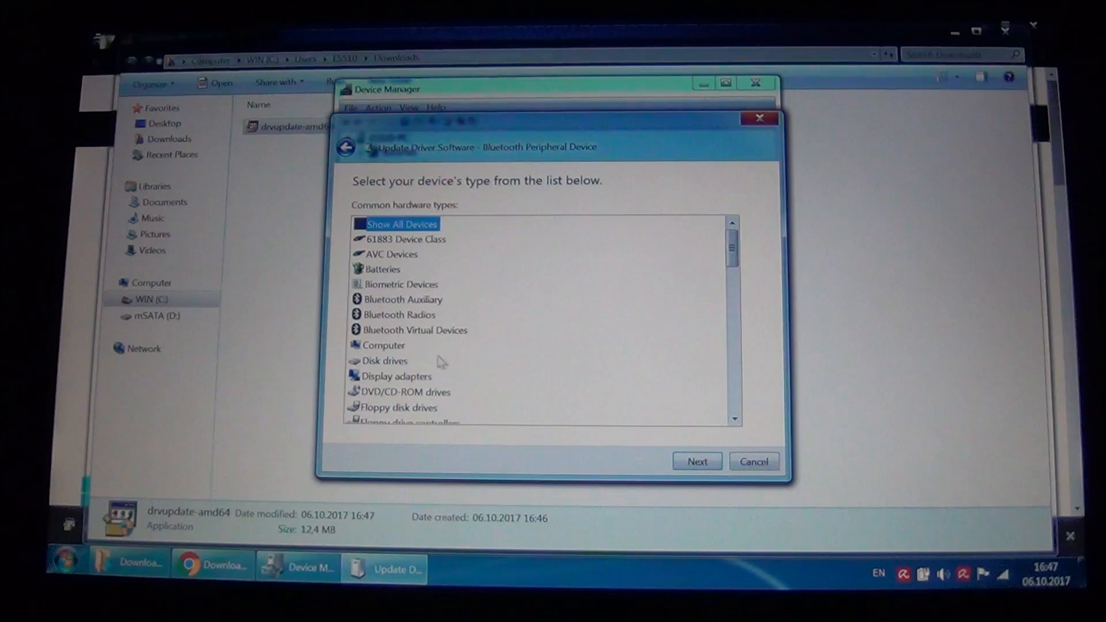
{"action": "left_click", "coordinate": [399, 313]}
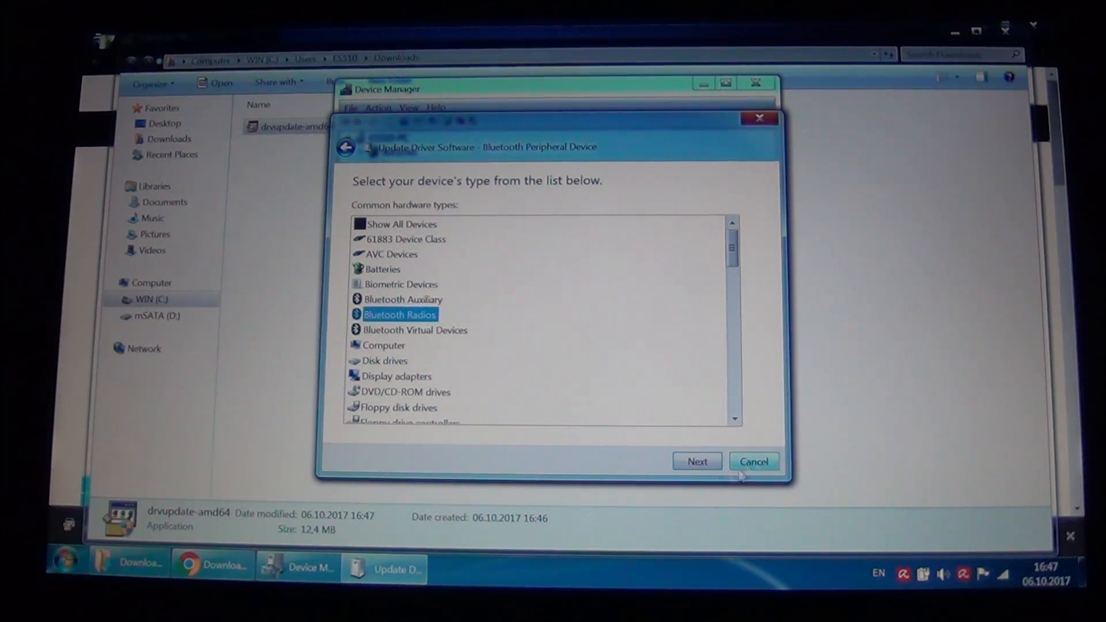
{"action": "left_click", "coordinate": [696, 460]}
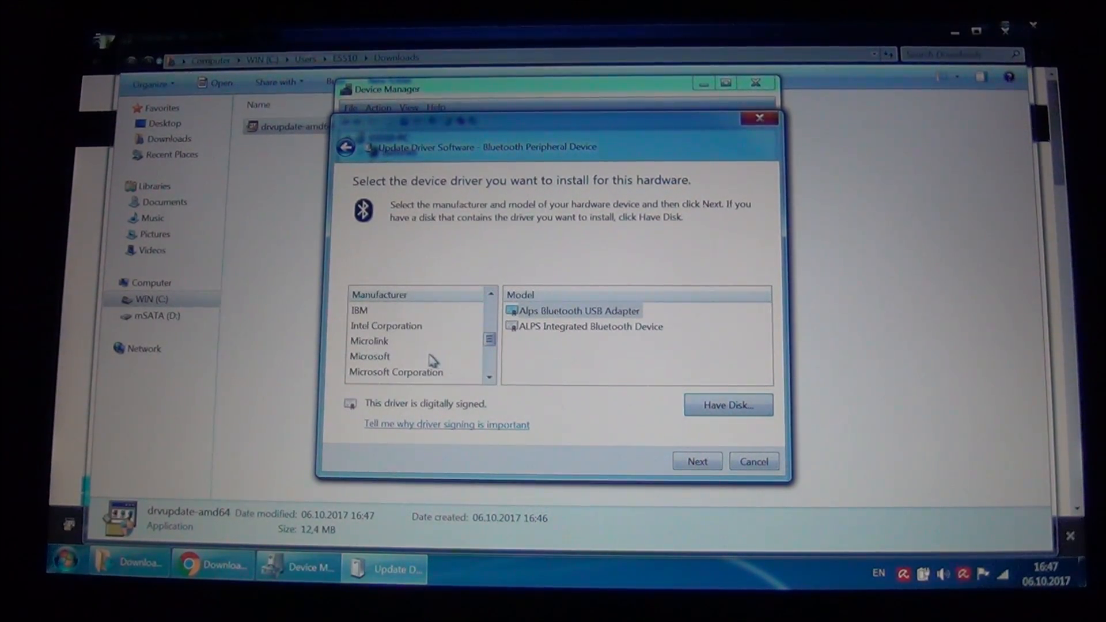
Browse Microsoft and Microsoft Corporation driver models, trying Microsoft Bluetooth Enumerator first
{"action": "left_click", "coordinate": [370, 356]}
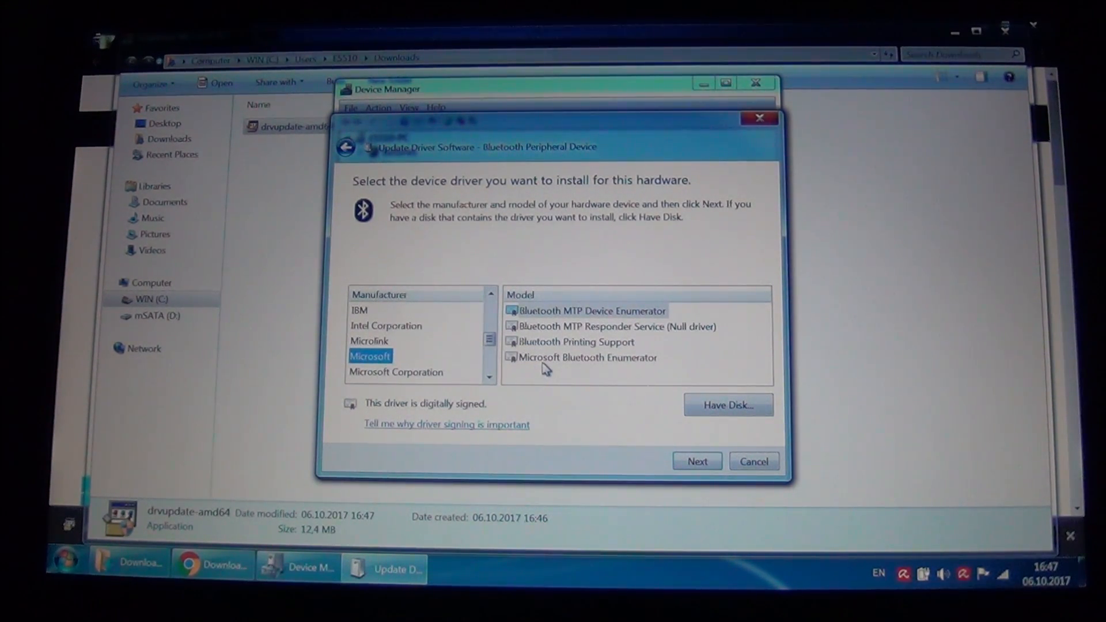
{"action": "mouse_move", "coordinate": [557, 365]}
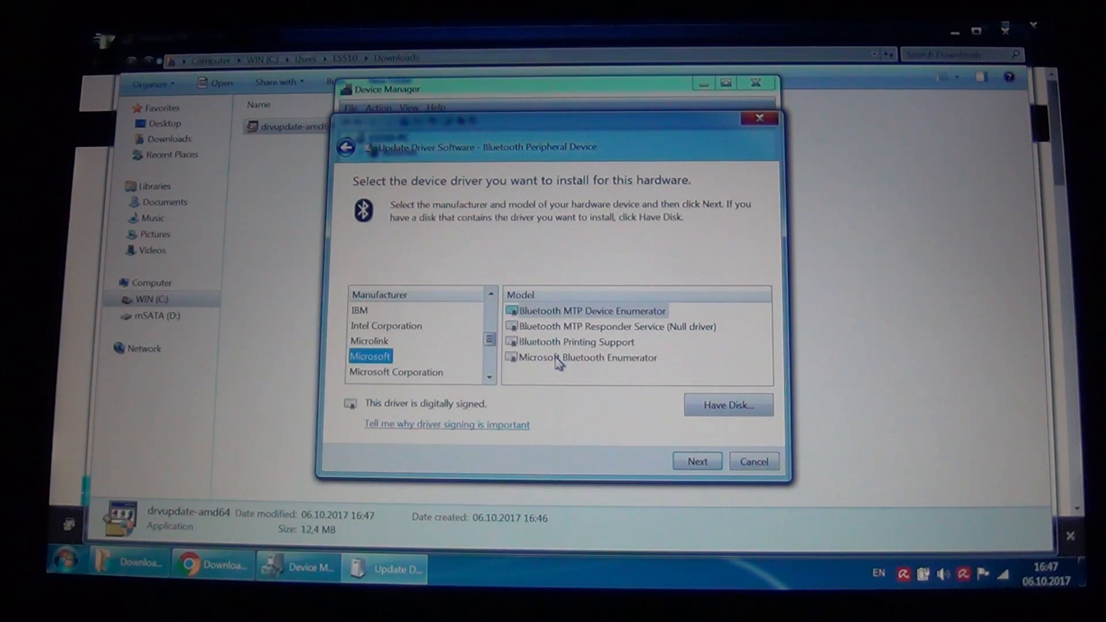
{"action": "left_click", "coordinate": [586, 357]}
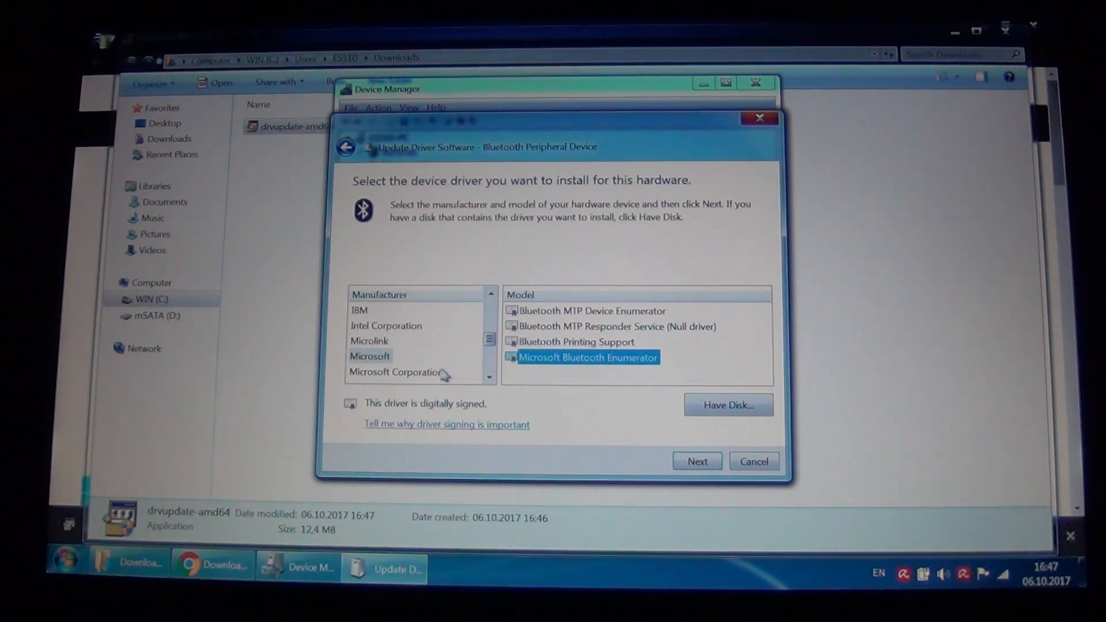
{"action": "left_click", "coordinate": [396, 372]}
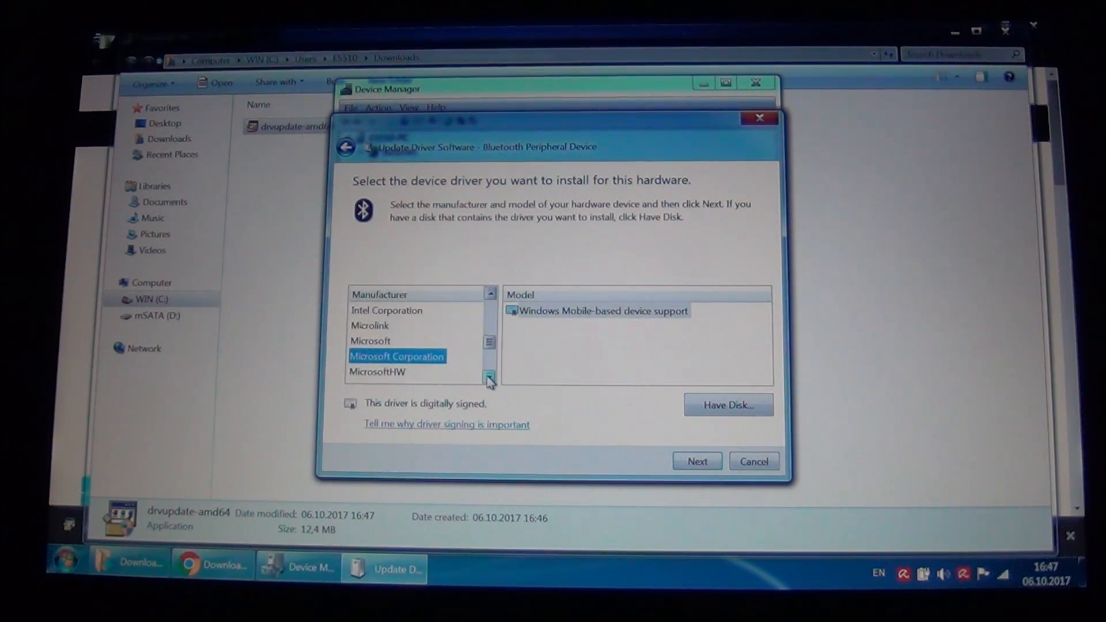
{"action": "left_click", "coordinate": [601, 311]}
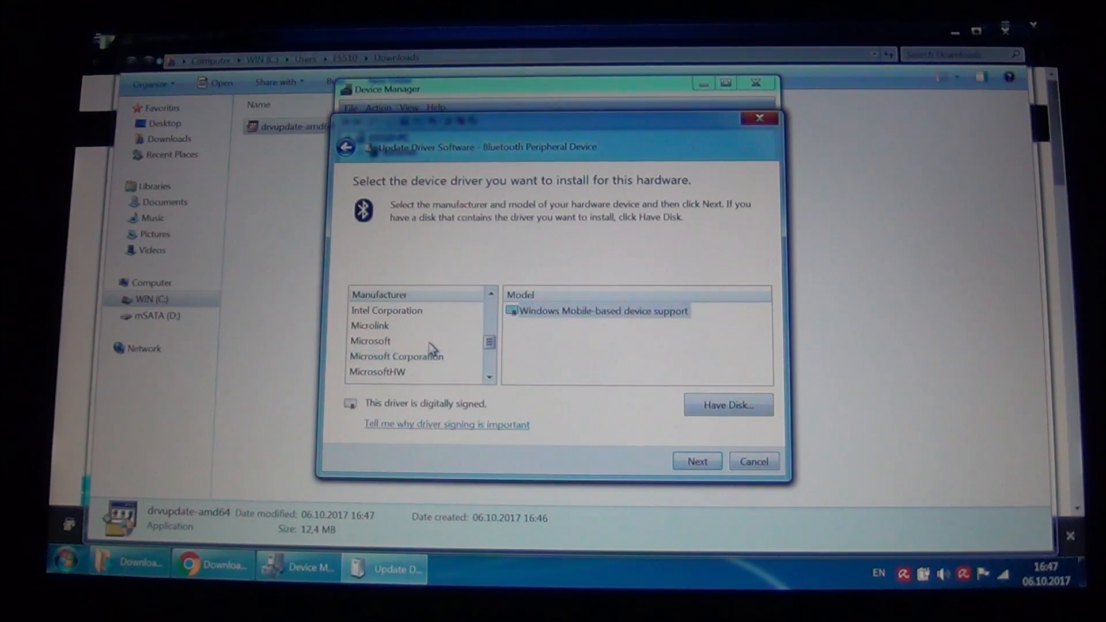
Install Microsoft Corporation's Windows Mobile-based device support, confirming the unverified-driver warning
{"action": "left_click", "coordinate": [370, 341]}
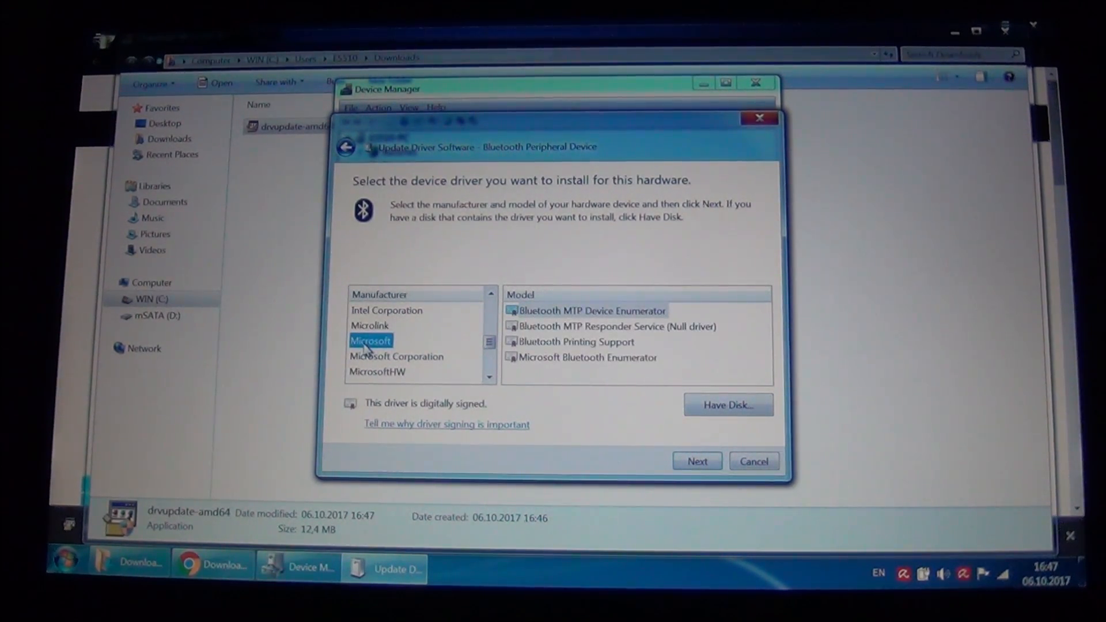
{"action": "left_click", "coordinate": [397, 356]}
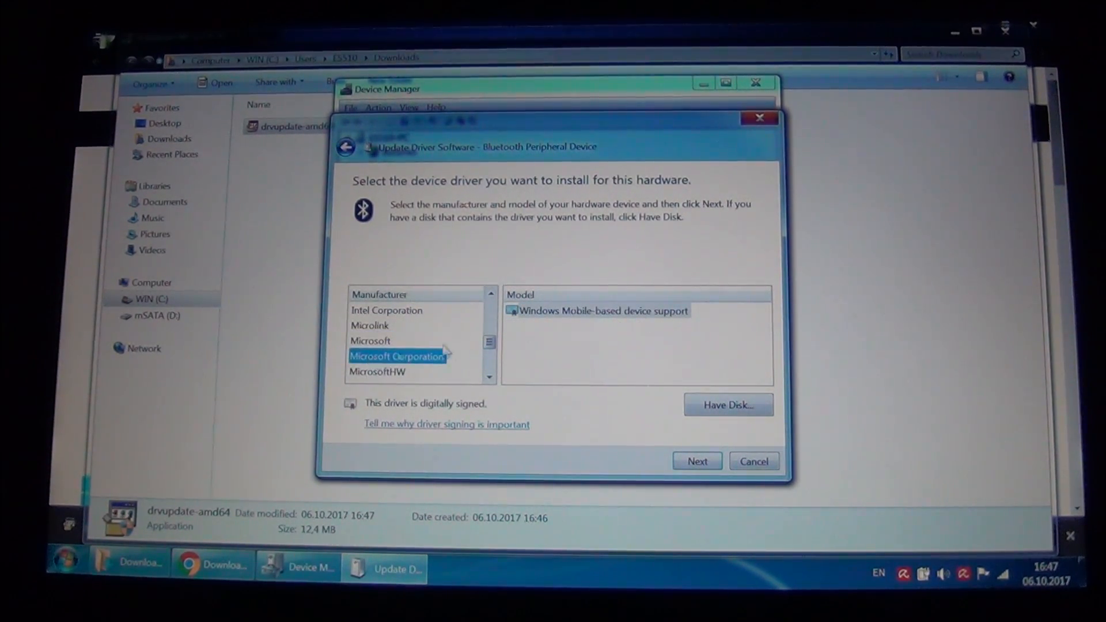
{"action": "left_click", "coordinate": [602, 312]}
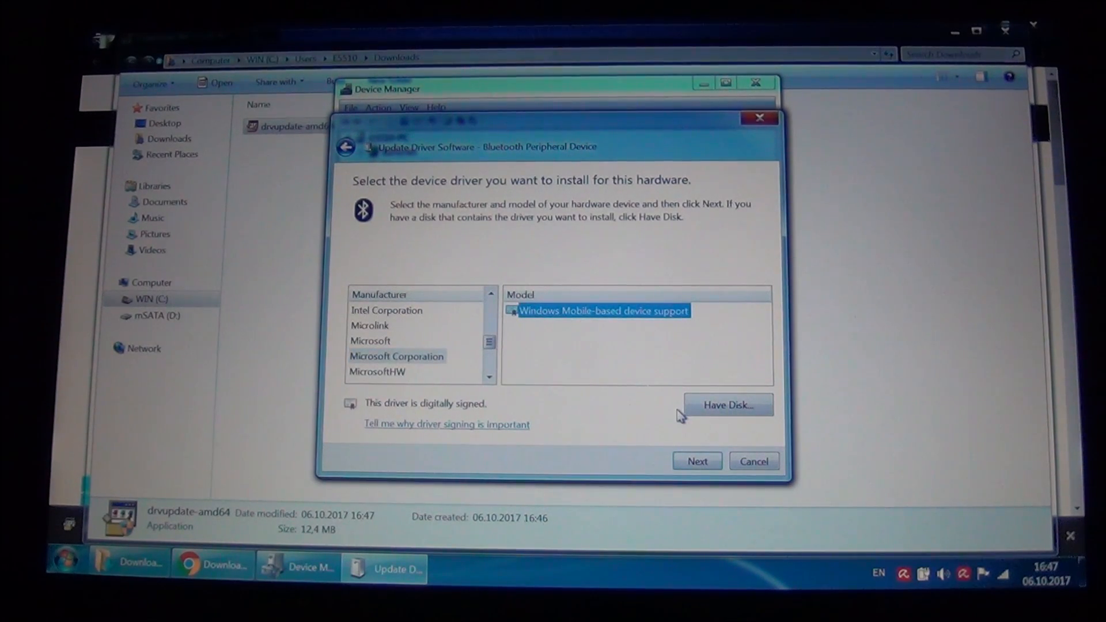
{"action": "left_click", "coordinate": [695, 461]}
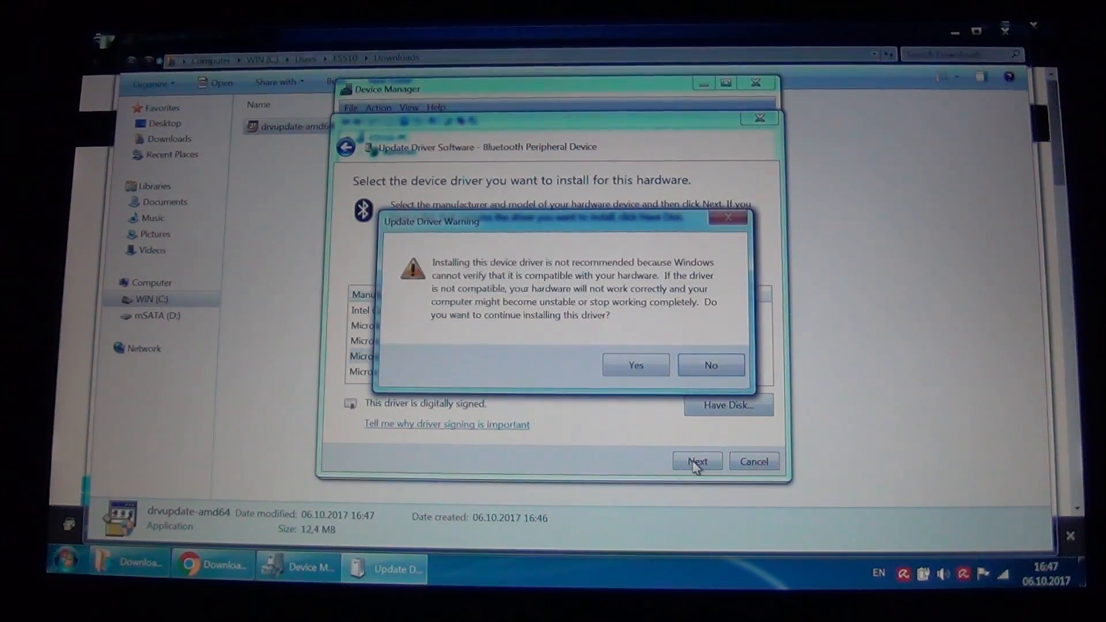
{"action": "left_click", "coordinate": [633, 365]}
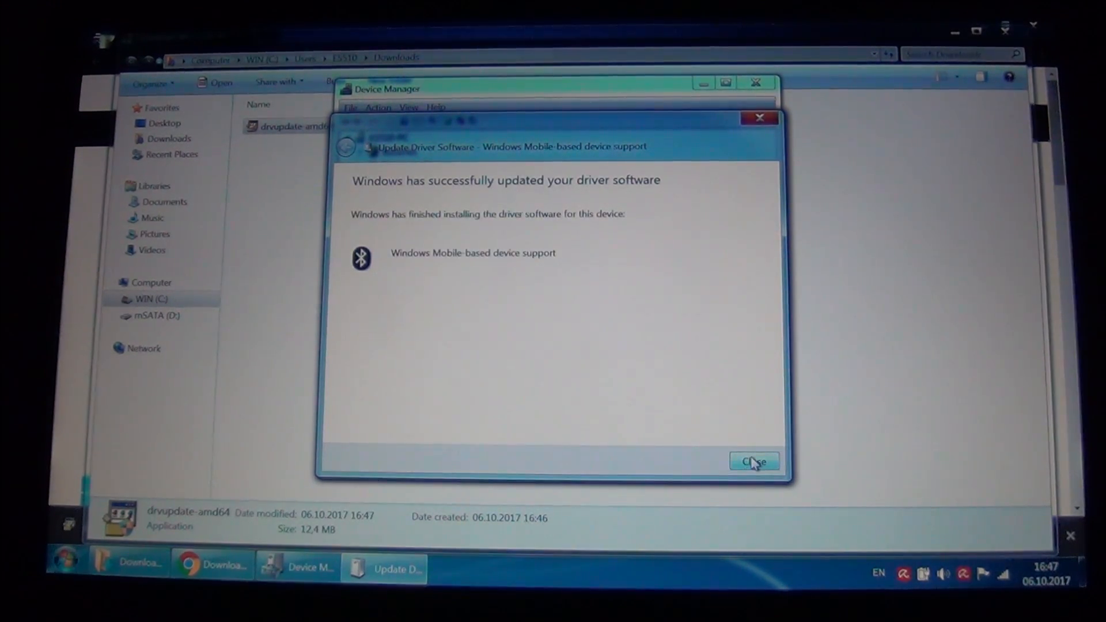
Close the wizard and start a pick-from-list driver update for the remaining Bluetooth Peripheral Device
{"action": "left_click", "coordinate": [753, 461]}
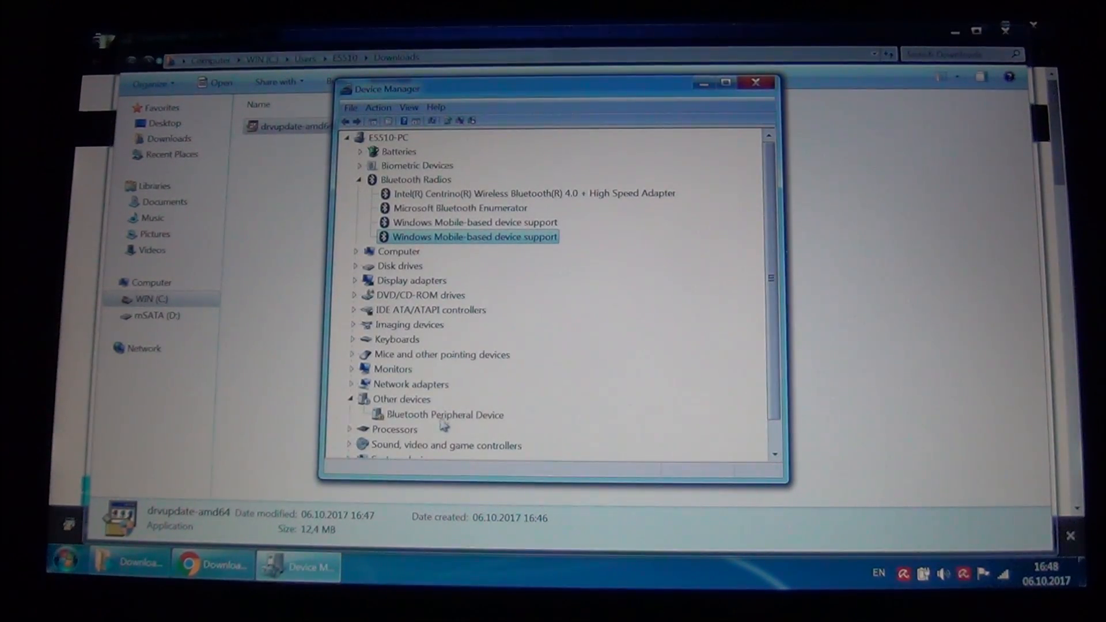
{"action": "right_click", "coordinate": [443, 413]}
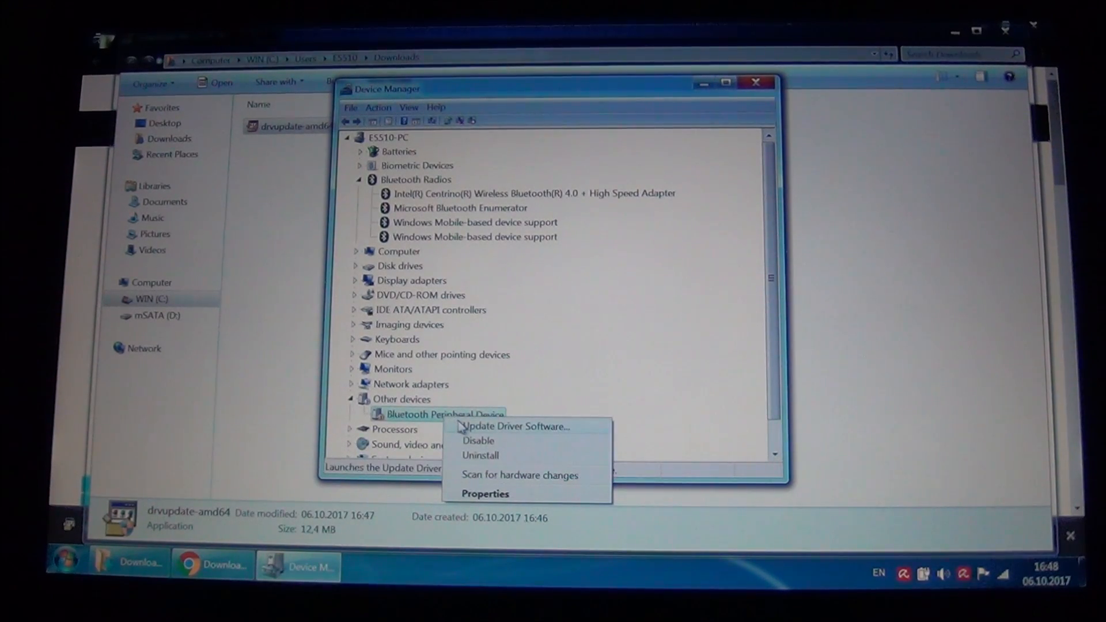
{"action": "left_click", "coordinate": [517, 426]}
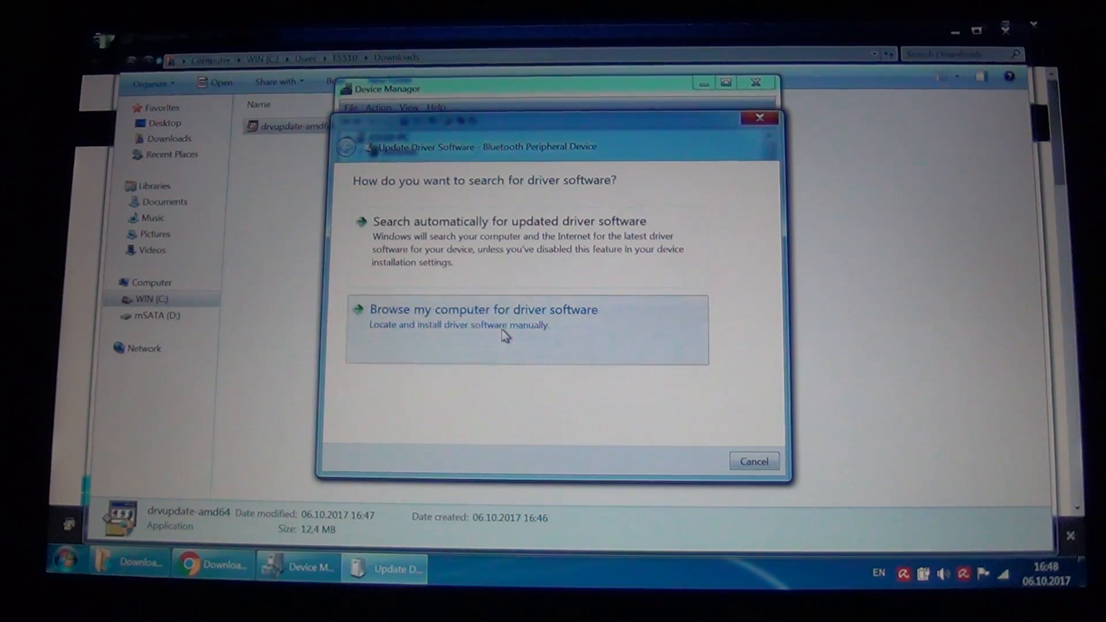
{"action": "left_click", "coordinate": [482, 308]}
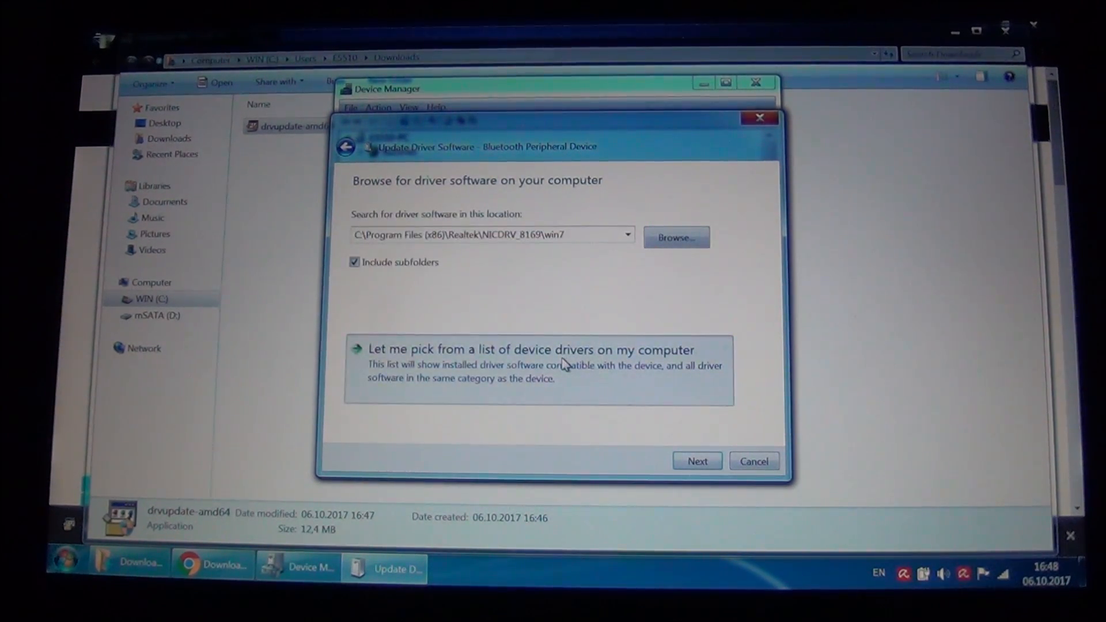
{"action": "left_click", "coordinate": [530, 349]}
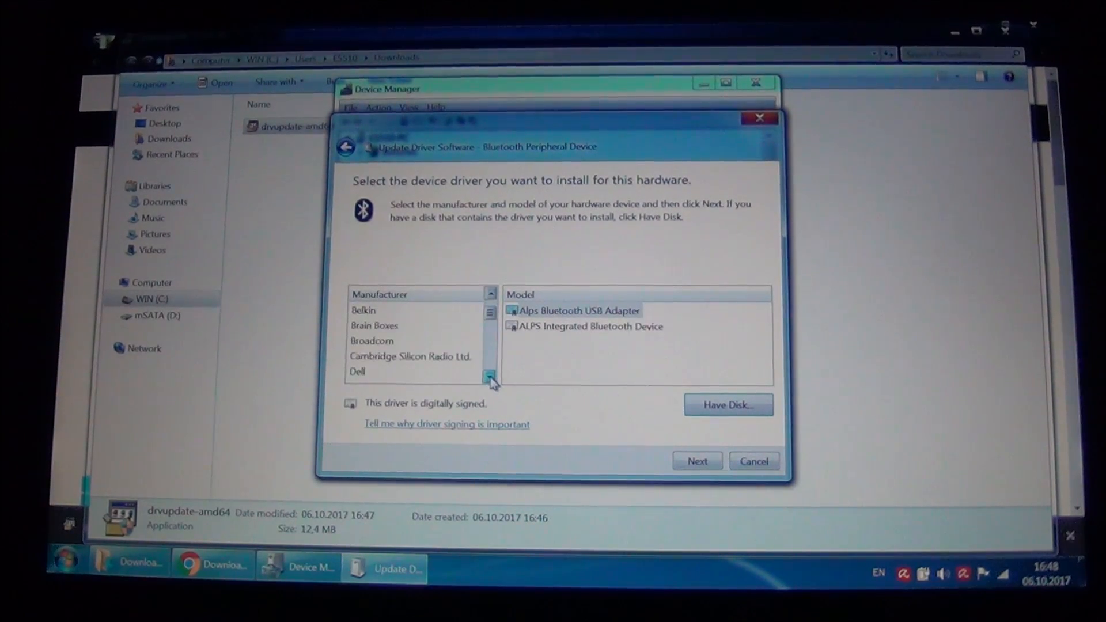
Install Microsoft Corporation's Windows Mobile-based device support for the second device and close the wizard
{"action": "left_click", "coordinate": [491, 378]}
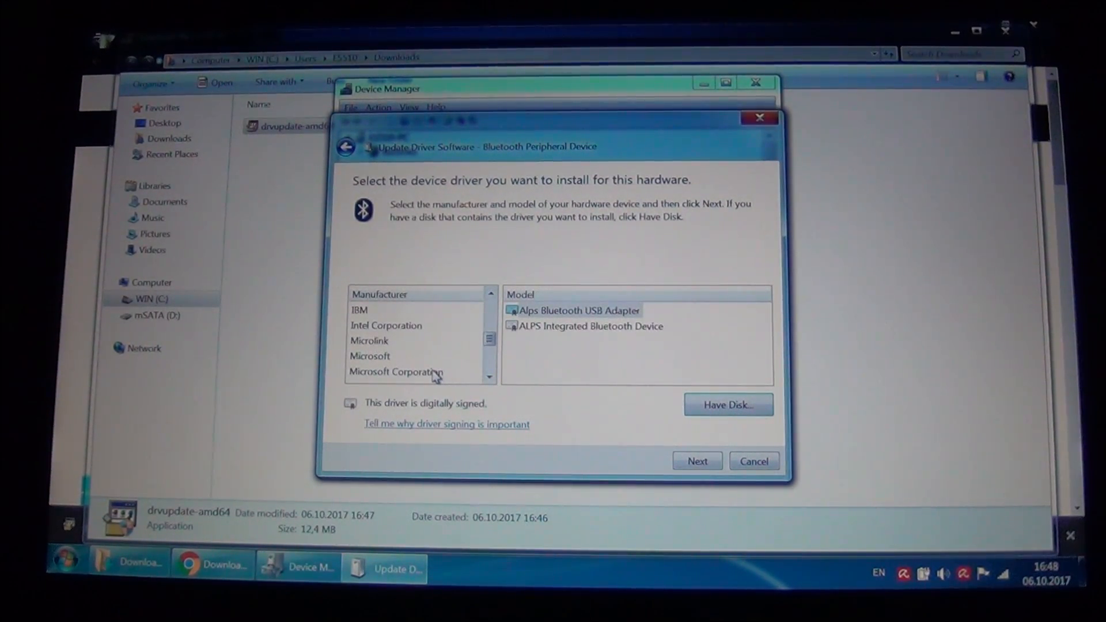
{"action": "left_click", "coordinate": [395, 372]}
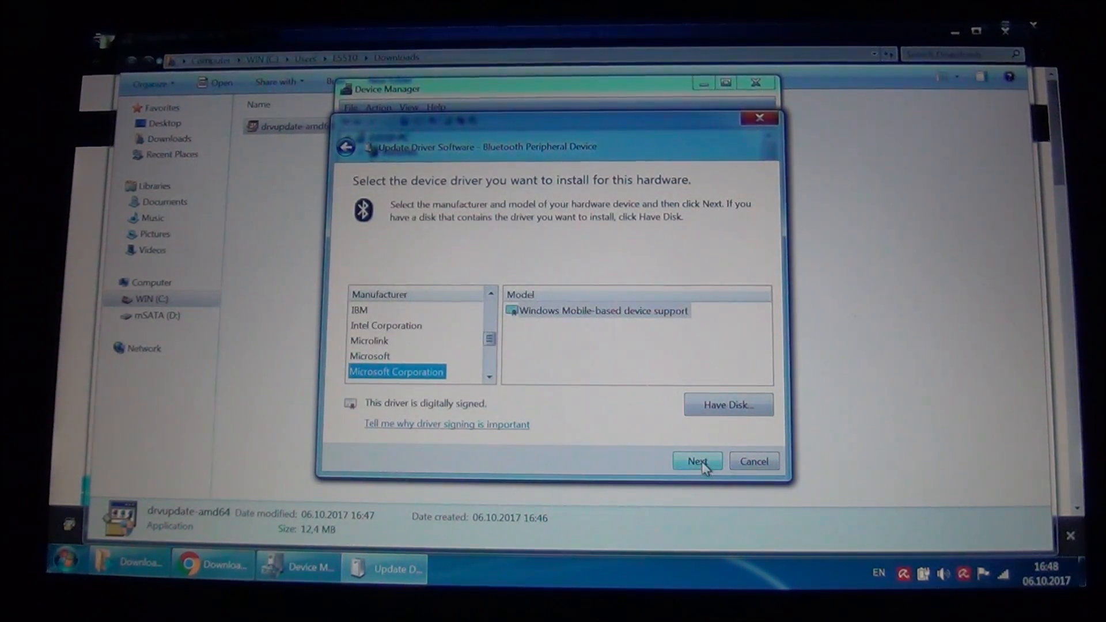
{"action": "left_click", "coordinate": [696, 461]}
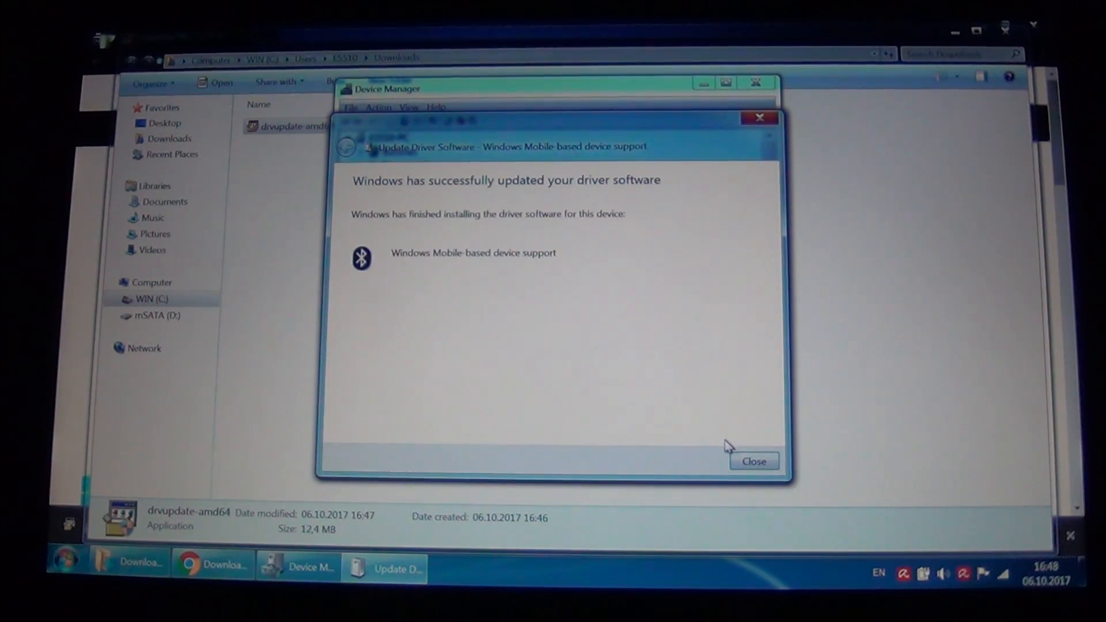
{"action": "left_click", "coordinate": [754, 461]}
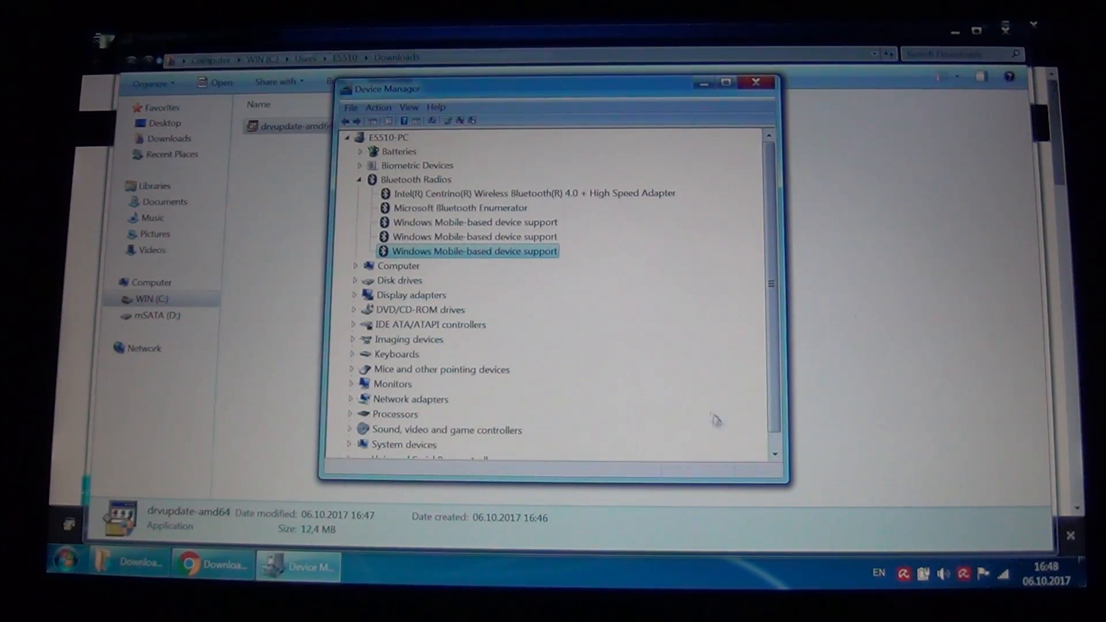
{"action": "mouse_move", "coordinate": [395, 203]}
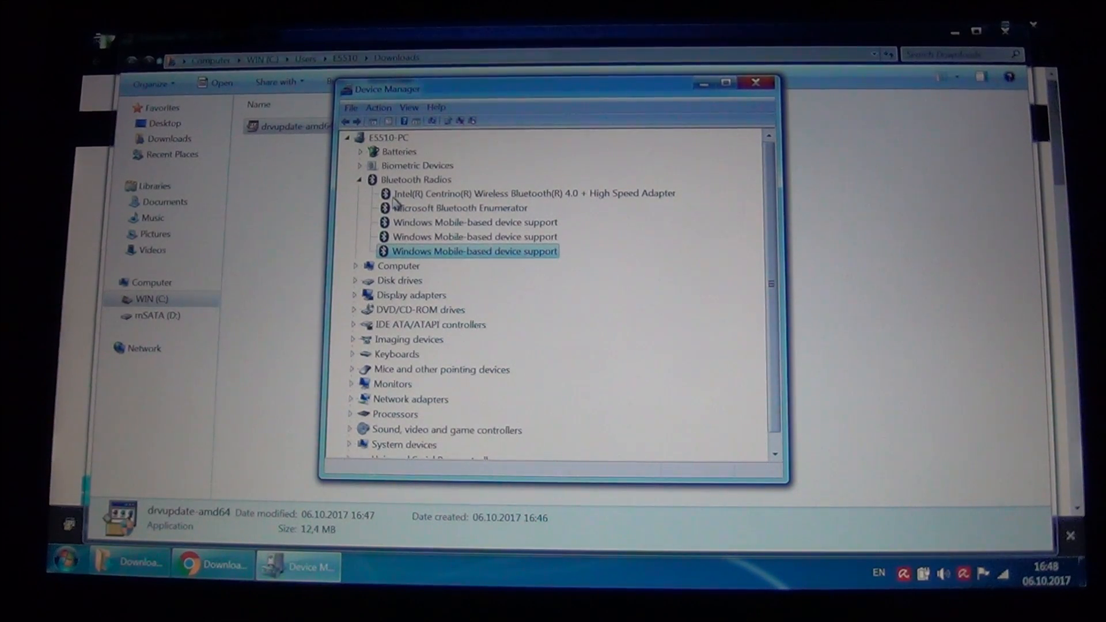
Collapse the Bluetooth Radios category in the device tree
{"action": "left_click", "coordinate": [360, 180]}
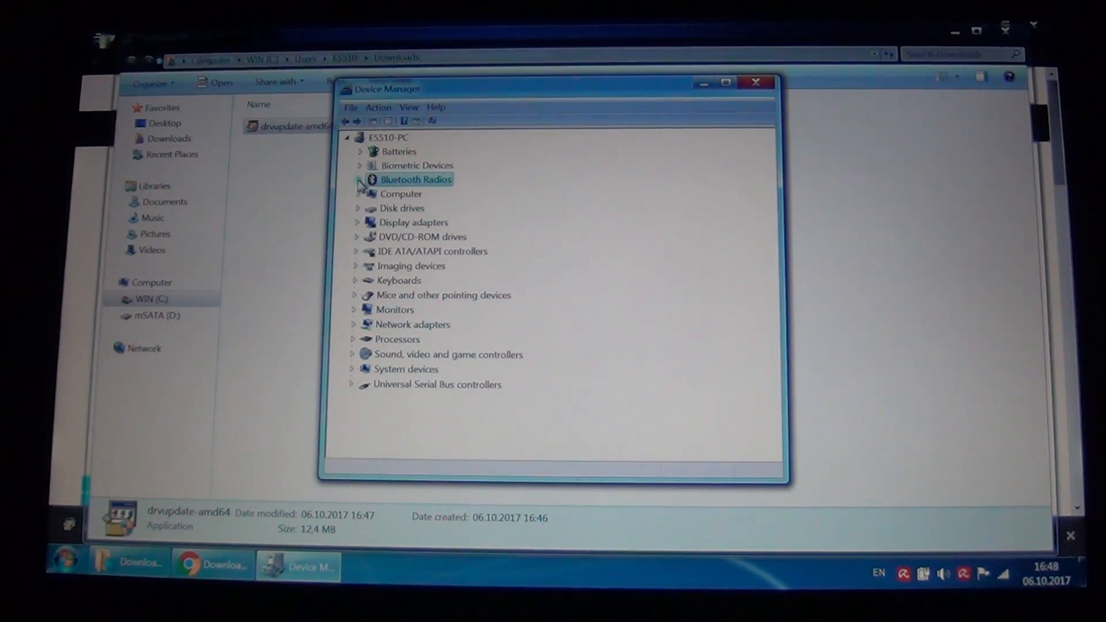